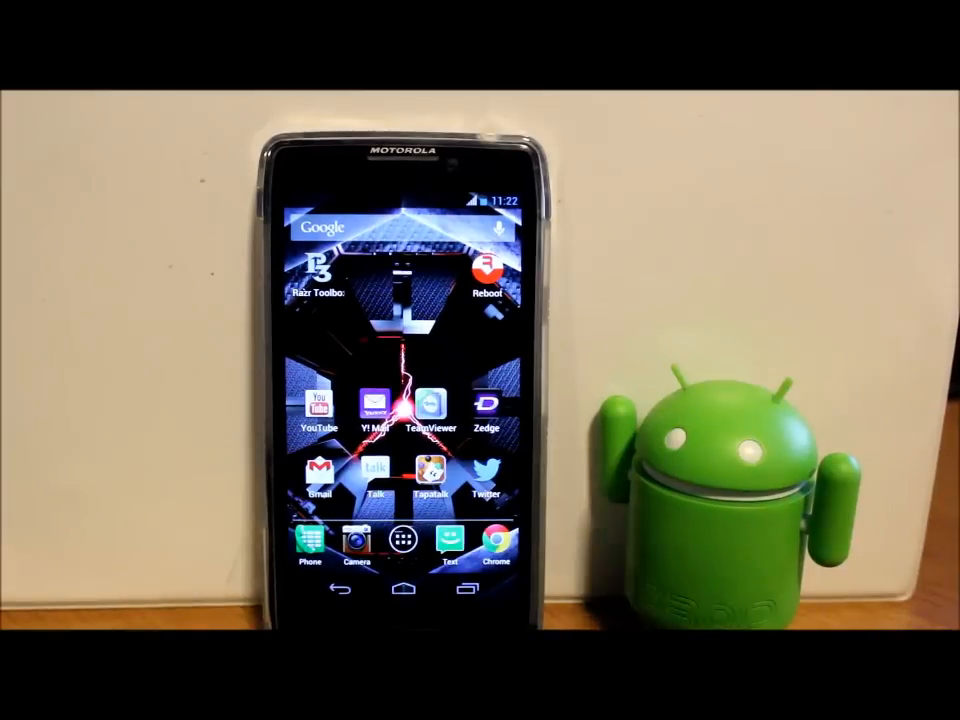
Launch Razr Toolbox from the home screen to reach its Modifications page
click(318, 270)
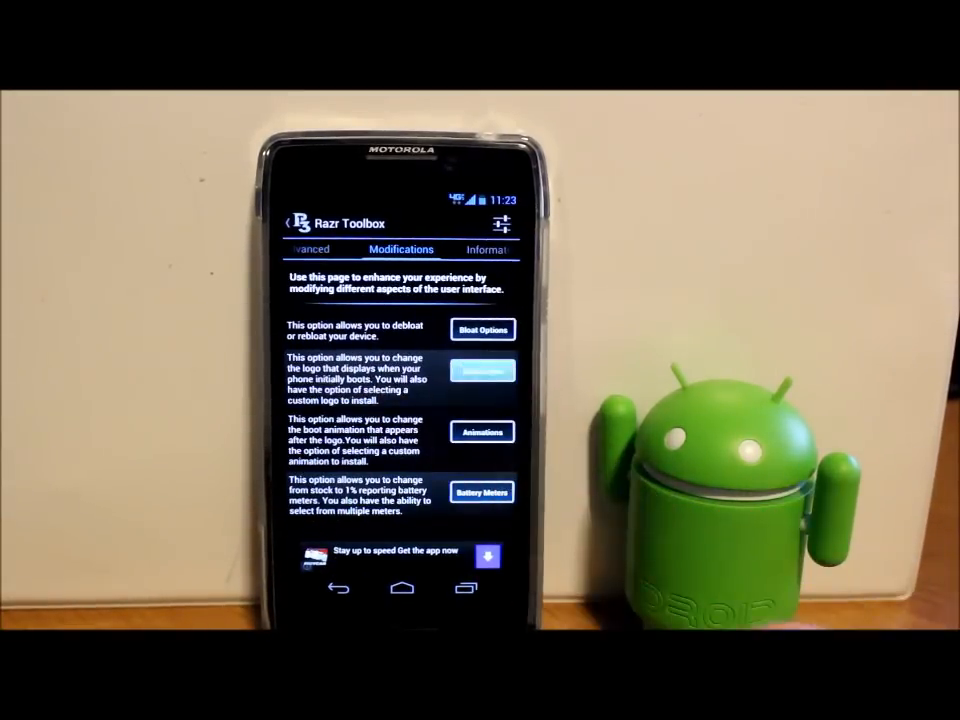
click(484, 370)
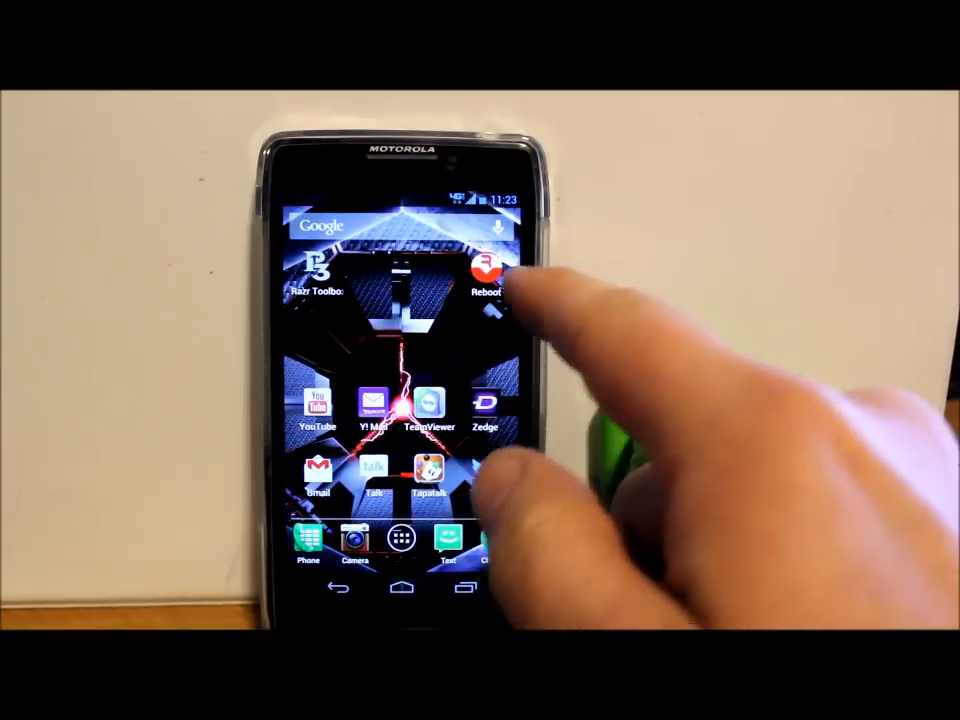
Use the Reboot shortcut and choose a normal Reboot from the Reboot Menu
click(486, 270)
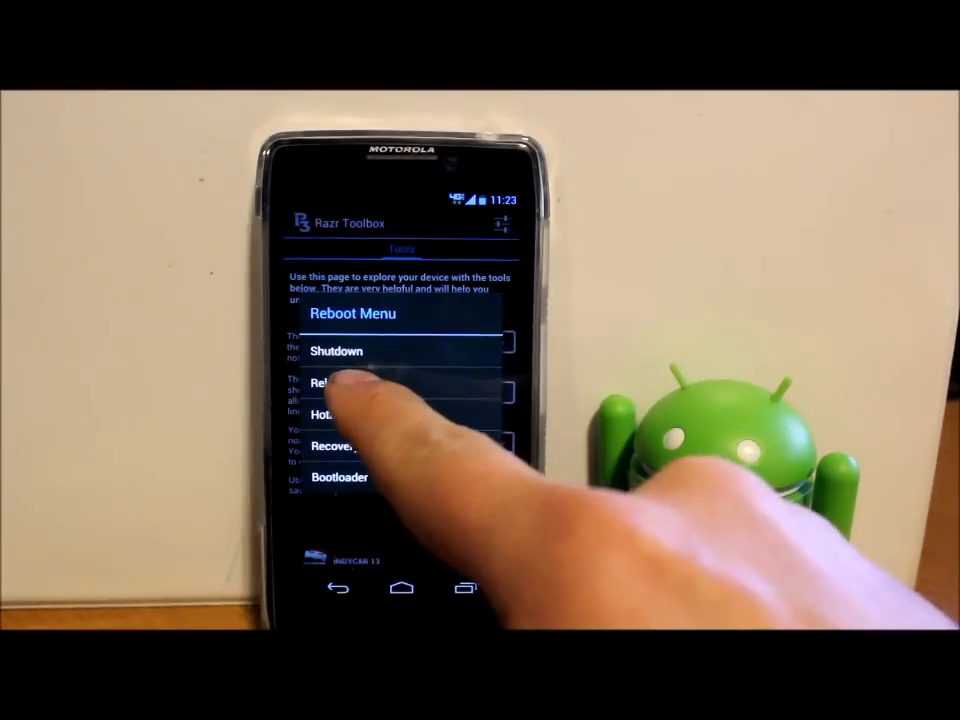
click(336, 382)
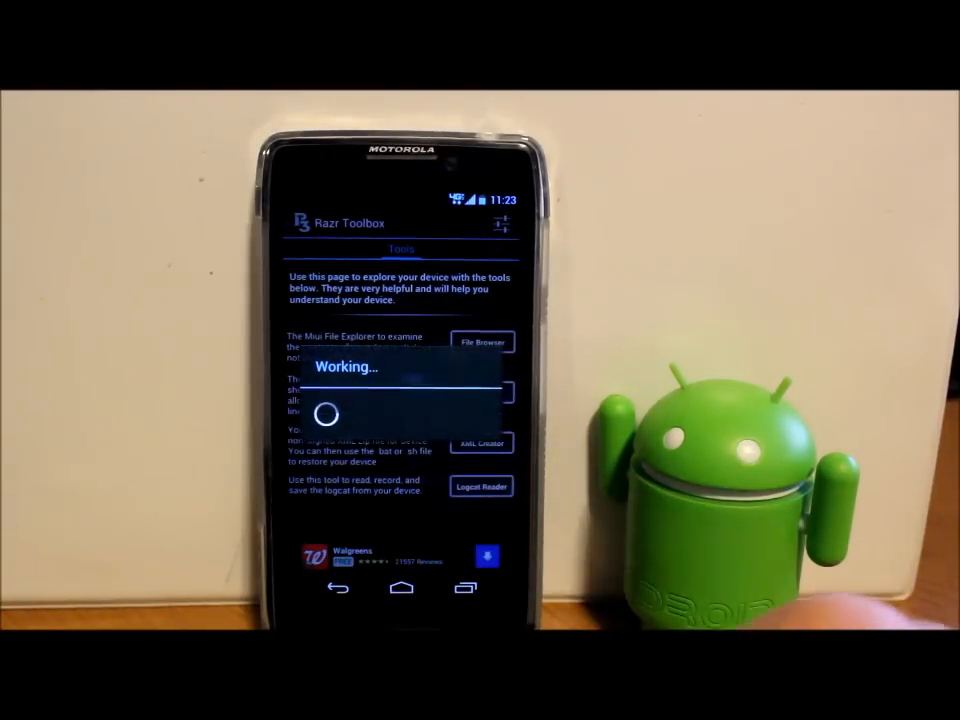